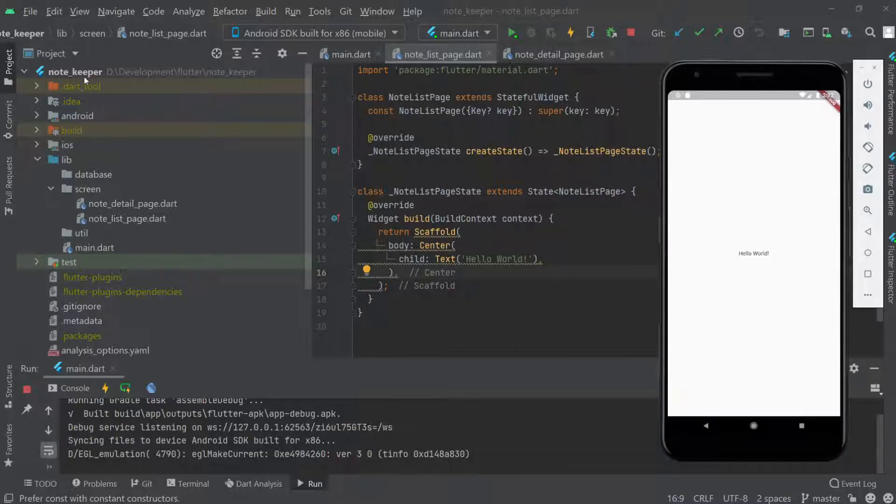
- Create an 'assets' directory at the note_keeper project root
left_click(79, 71)
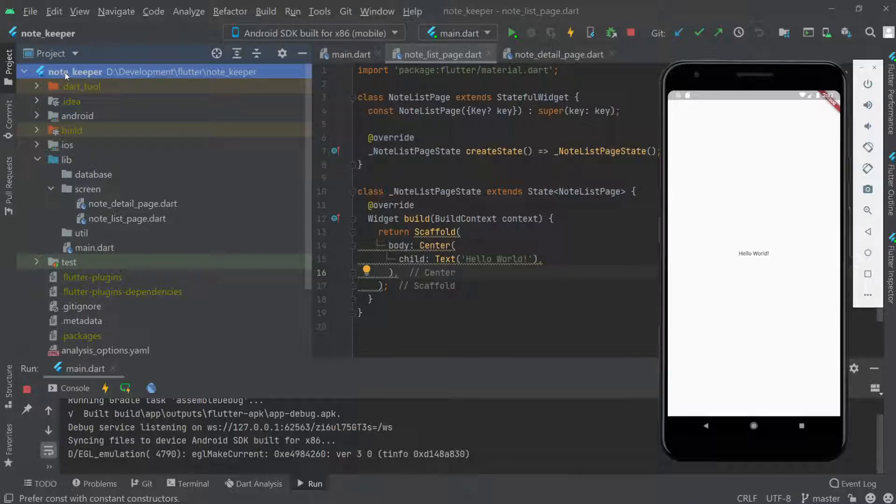
right_click(76, 71)
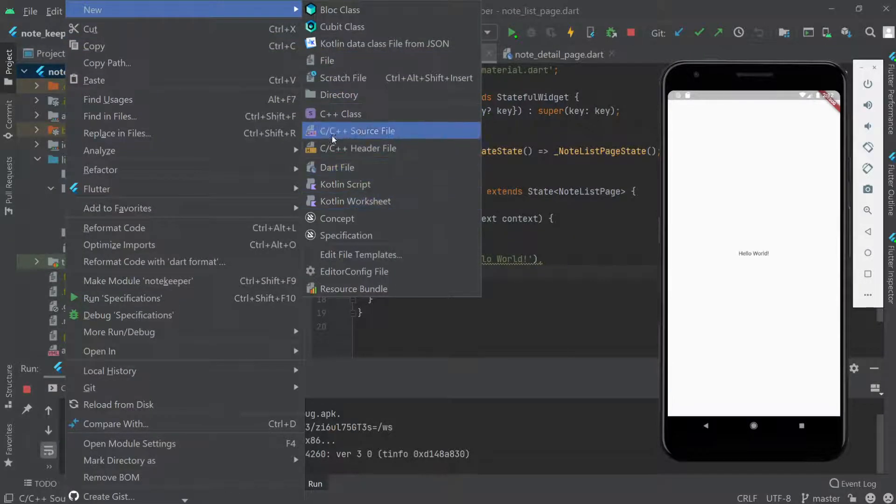
left_click(338, 94)
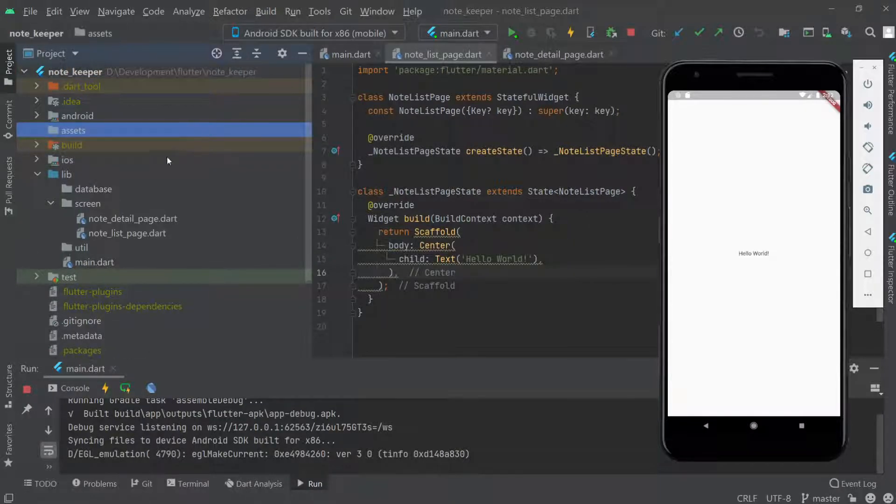
- Create a 'fonts' directory inside assets
right_click(73, 131)
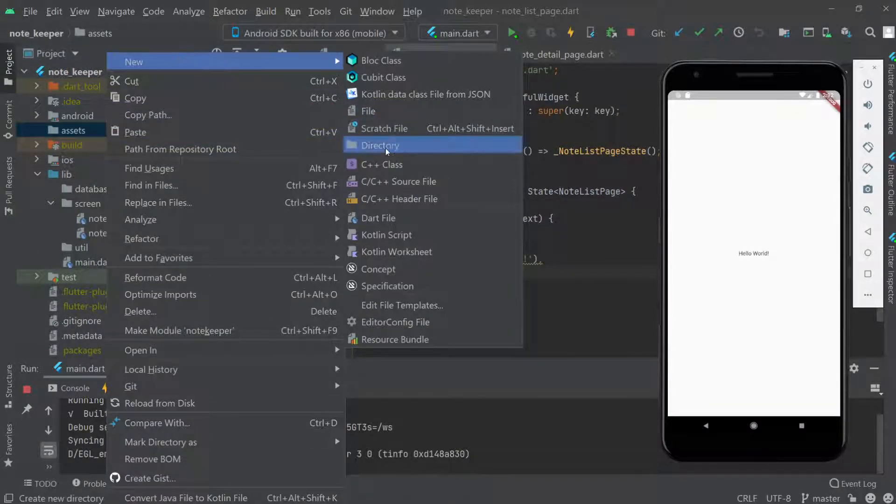
left_click(380, 145)
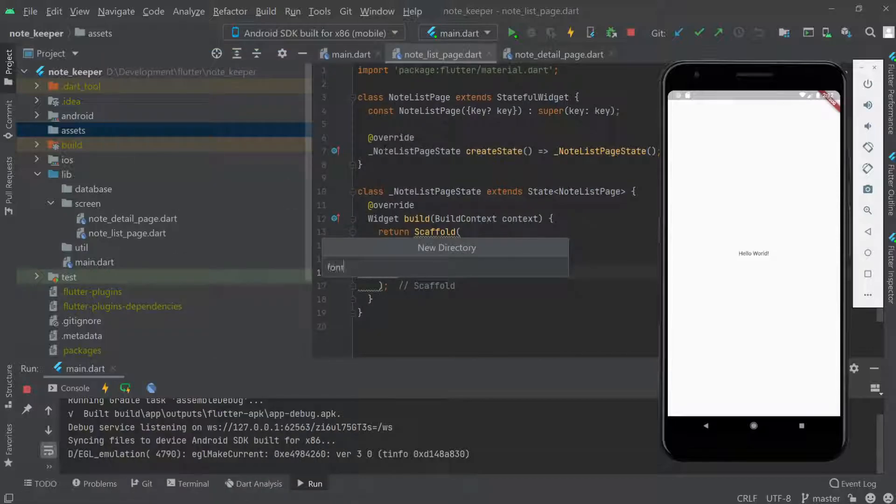
key("Enter")
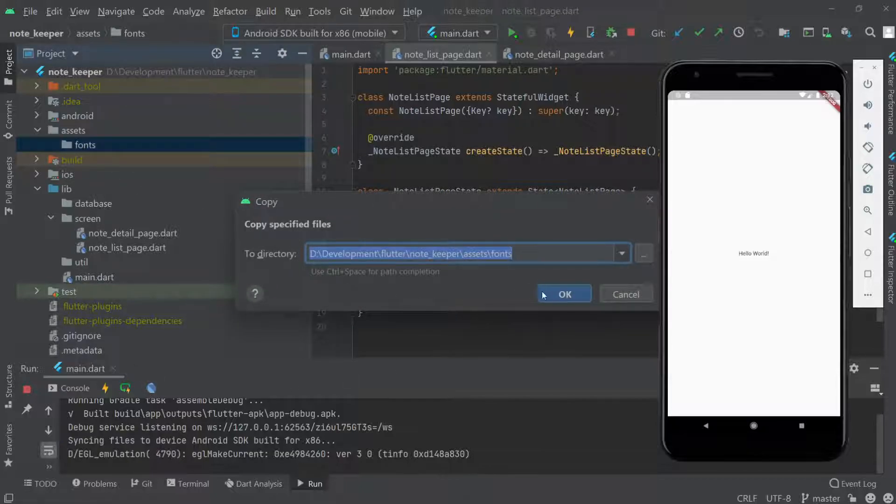
- Copy the three ProductSans .ttf files into assets/fonts and add them to Git
left_click(564, 294)
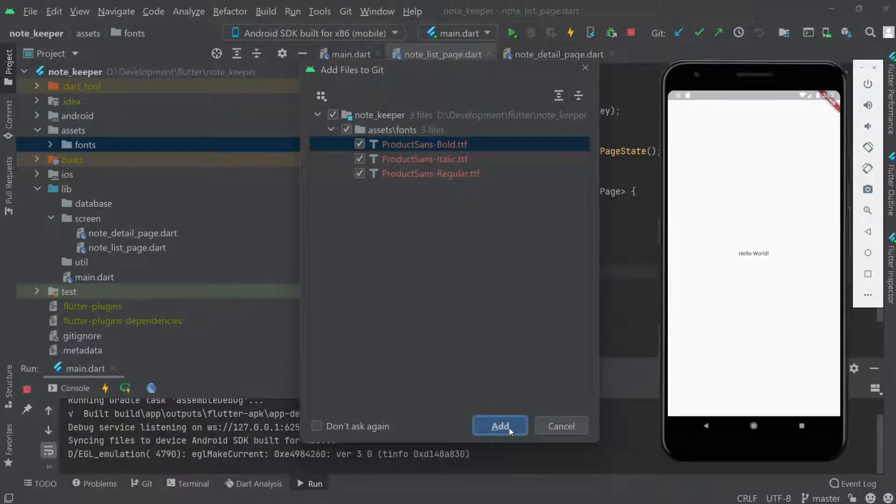
left_click(499, 425)
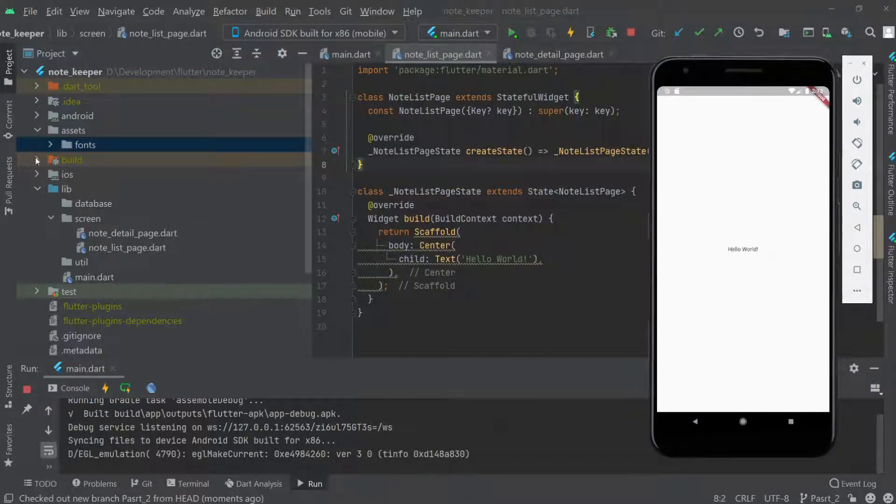
left_click(50, 144)
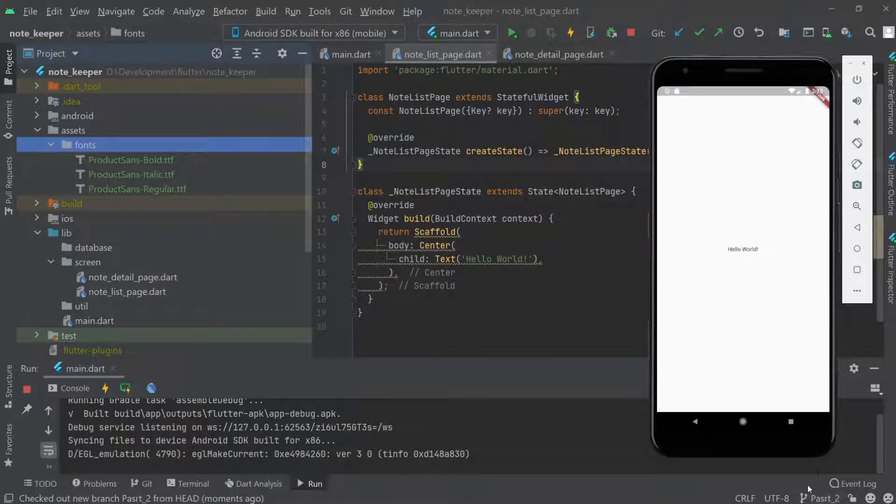
mouse_move(712, 102)
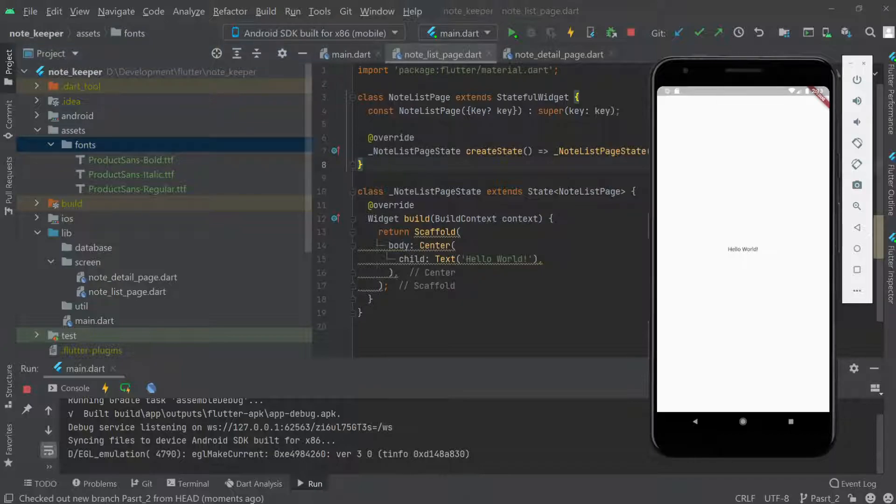
- Declare family Sans in pubspec.yaml with ProductSans Regular, Italic (style italic) and Bold (weight 700)
scroll("down", 3)
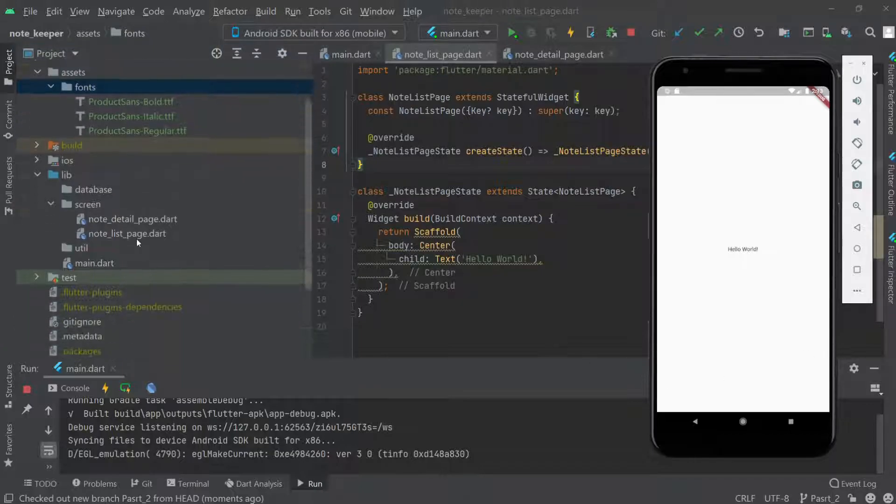
scroll("down", 3)
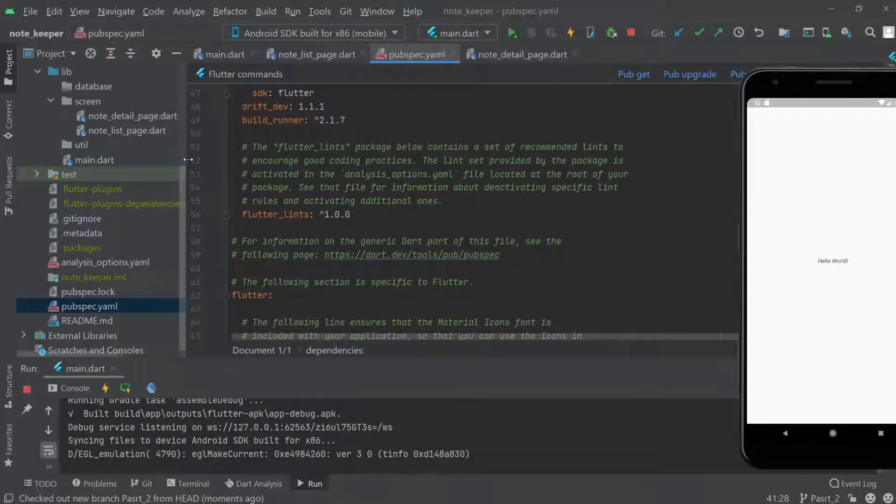
scroll("down", 3)
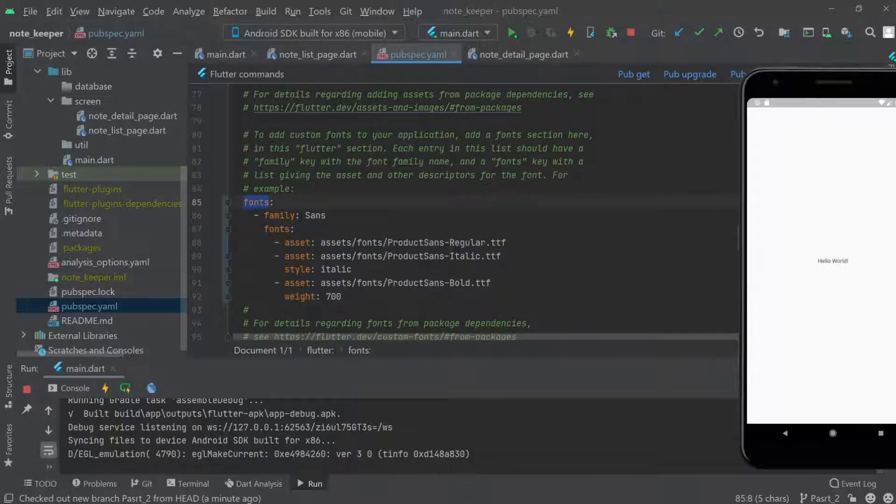
left_click(277, 228)
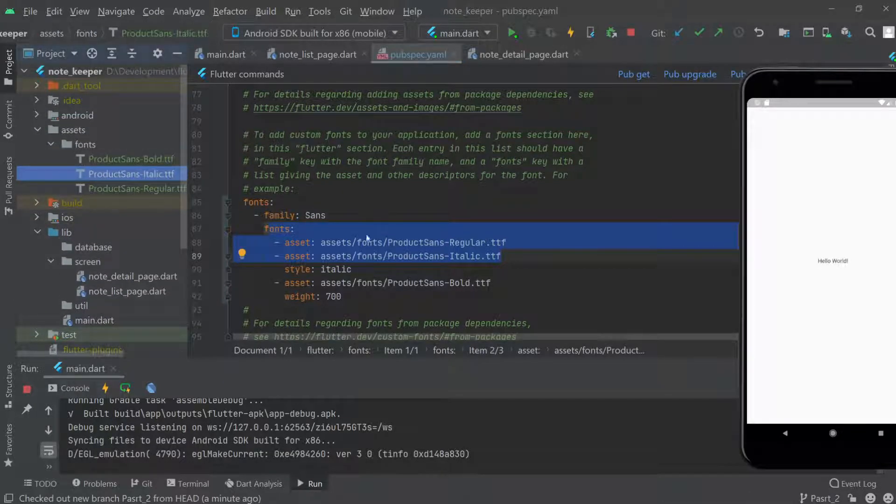
left_click(420, 282)
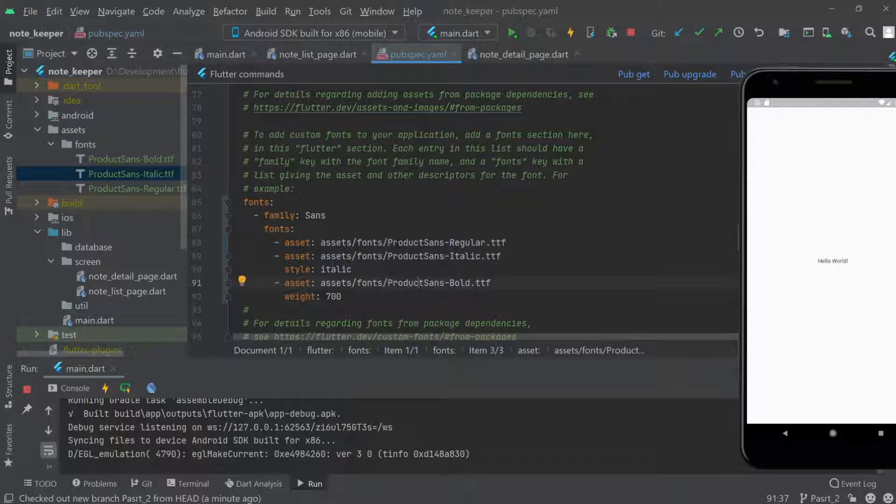
left_click(273, 202)
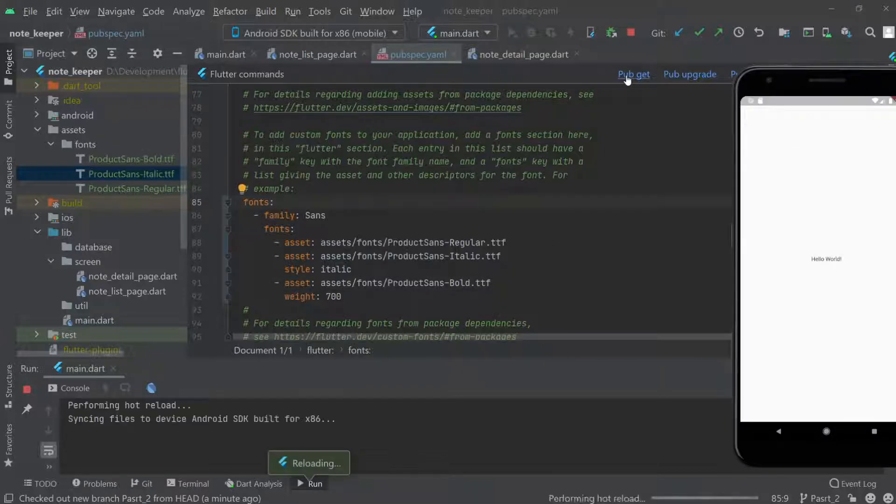
- Run Pub get for the updated pubspec.yaml so the Sans fonts register
left_click(633, 74)
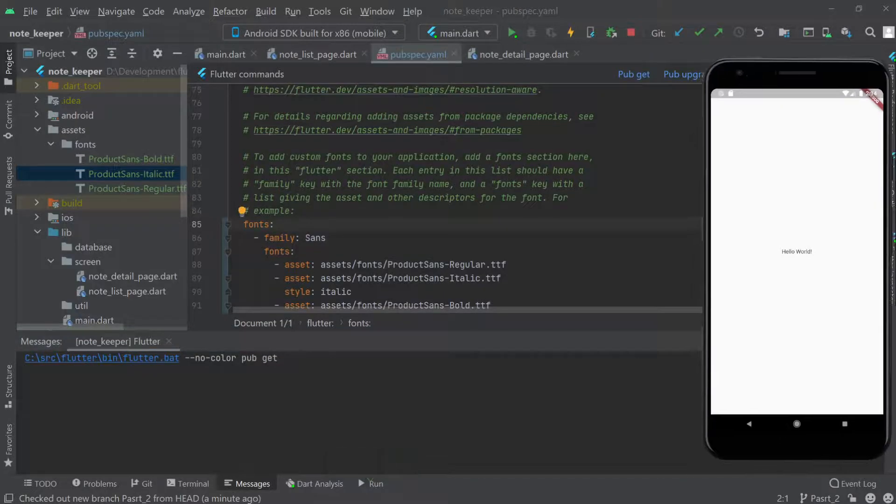
left_click(224, 55)
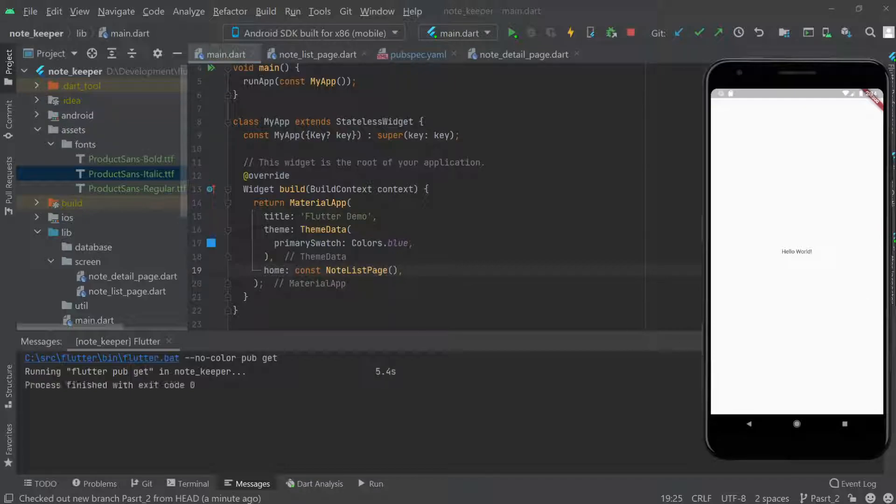
- Change the theme's primarySwatch to Colors.deepOrange
left_click(280, 255)
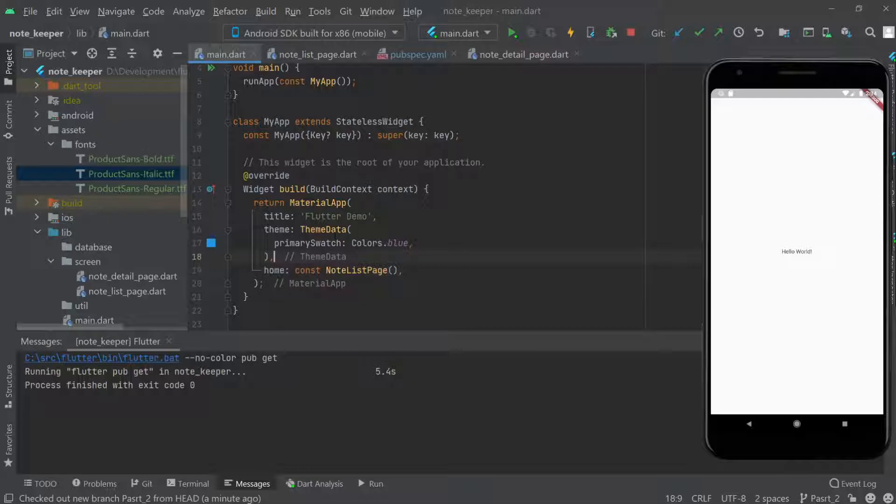
type("deepOrang")
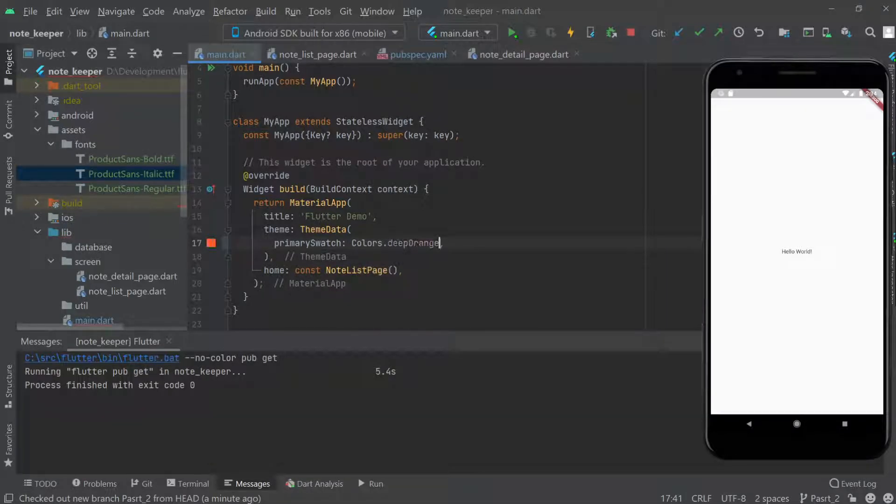
- Add textTheme: const TextTheme with headline5, bodyText2, bodyText1 and subtitle2 styles using Sans
key("Enter")
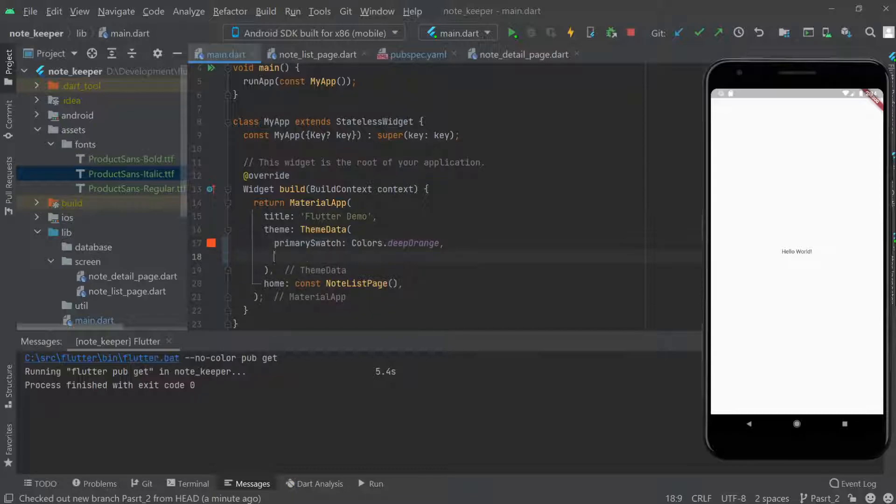
type("textTheme: TextTheme(")
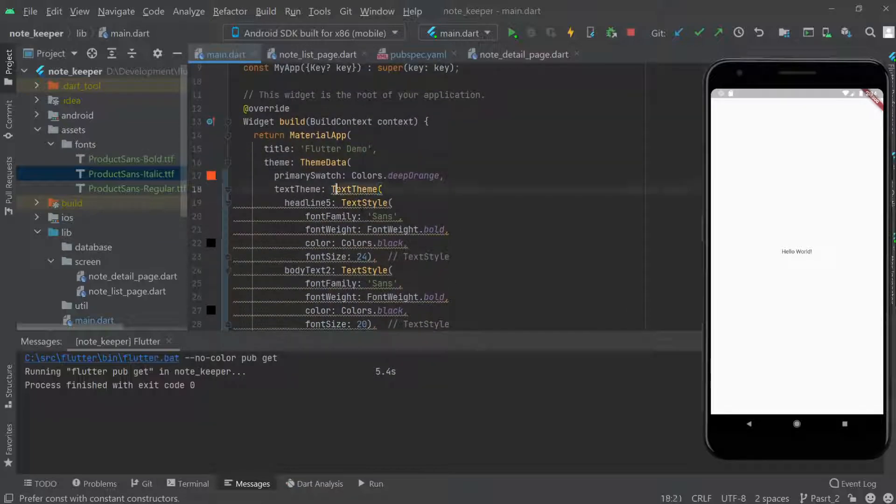
type("const")
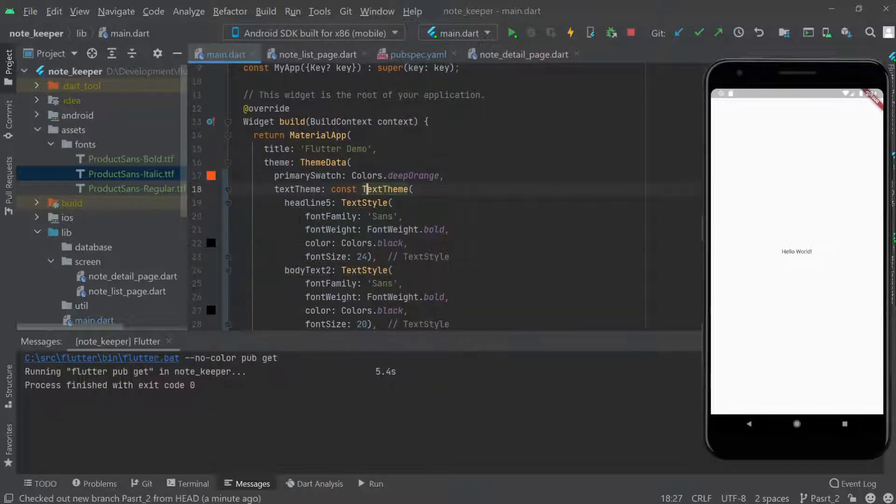
left_click(232, 203)
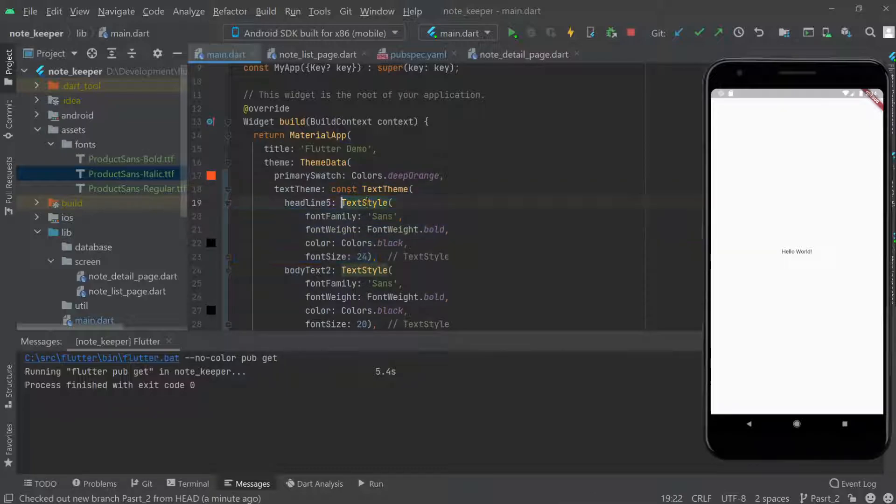
scroll("down", 3)
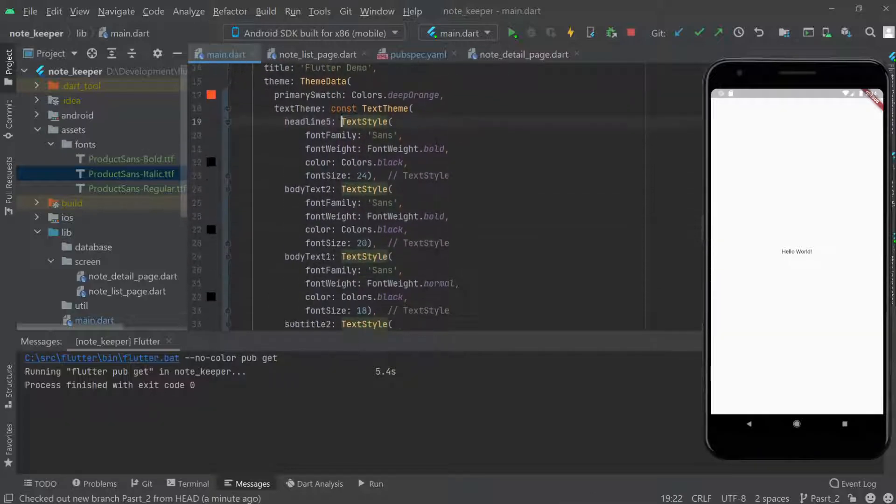
- Set the Hello World Text's style to Theme.of(context).textTheme in note_list_page.dart
left_click(311, 54)
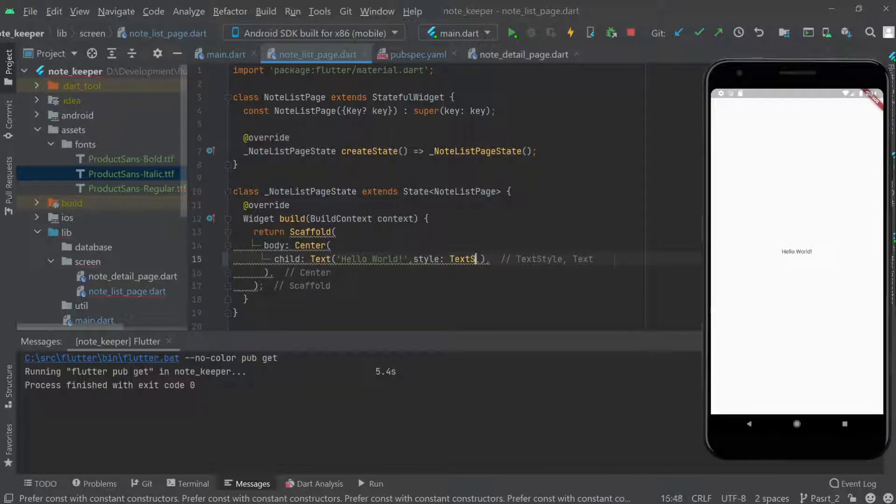
type("Theme.of(cont")
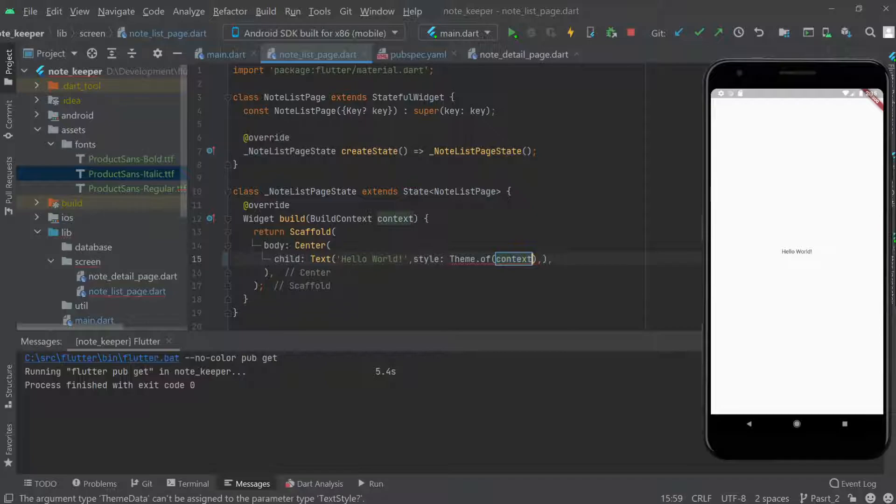
type(".textTheme")
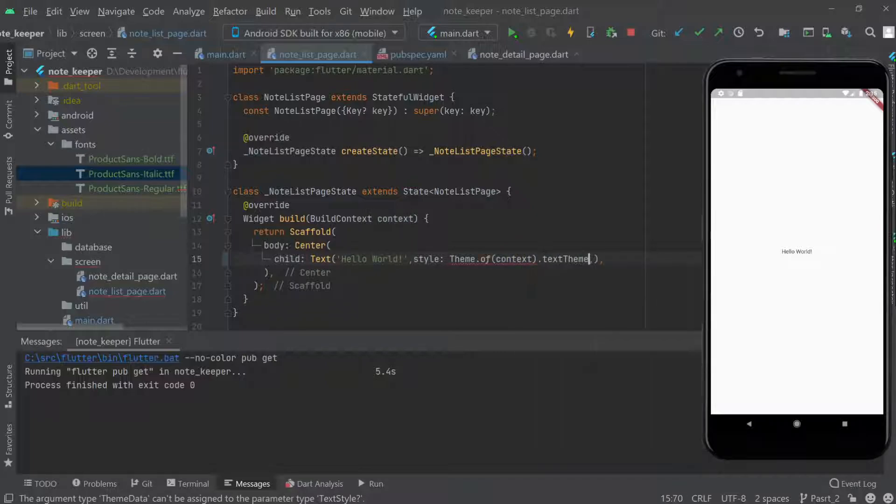
left_click(225, 54)
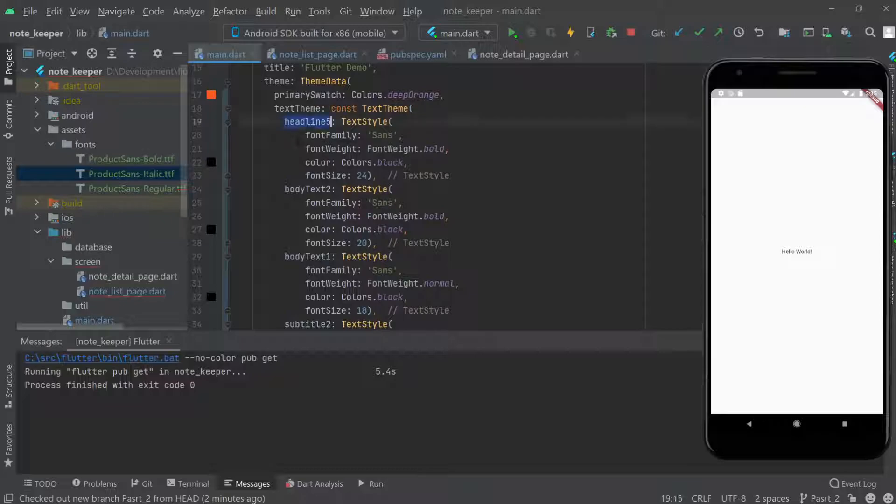
- Append .headline5 to the Hello World style so it shows larger and bold after reload
left_click(316, 54)
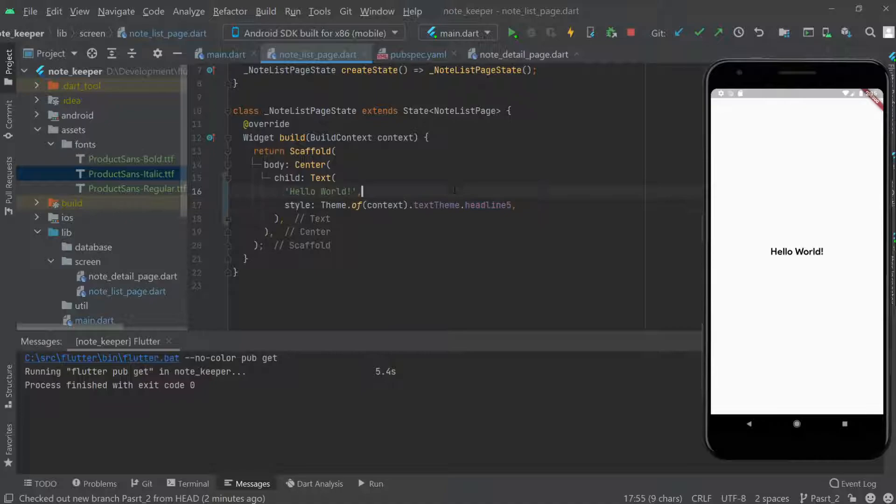
scroll("up", 3)
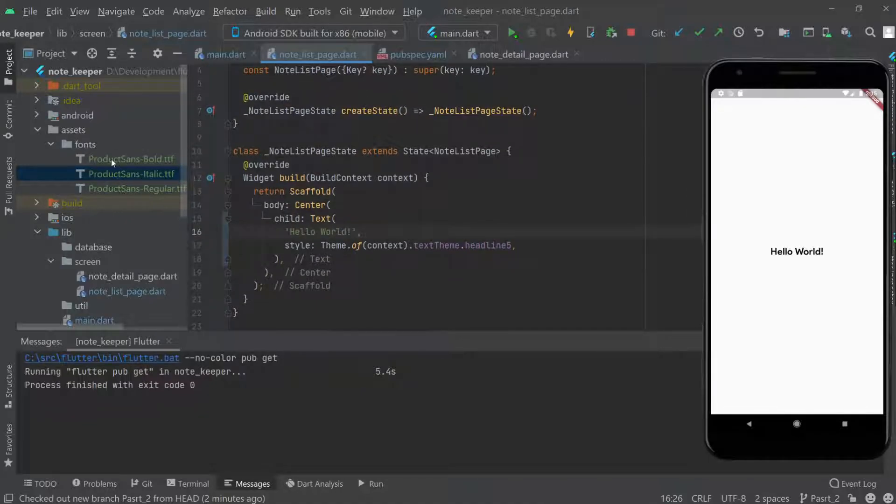
scroll("up", 3)
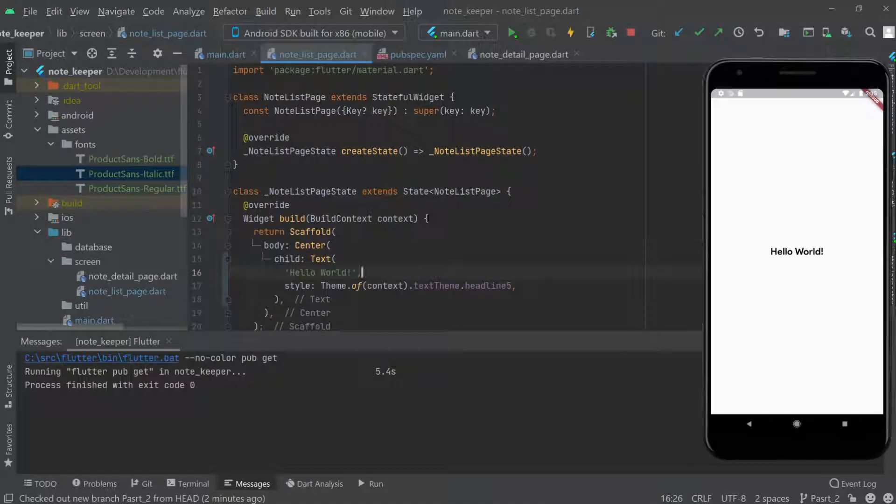